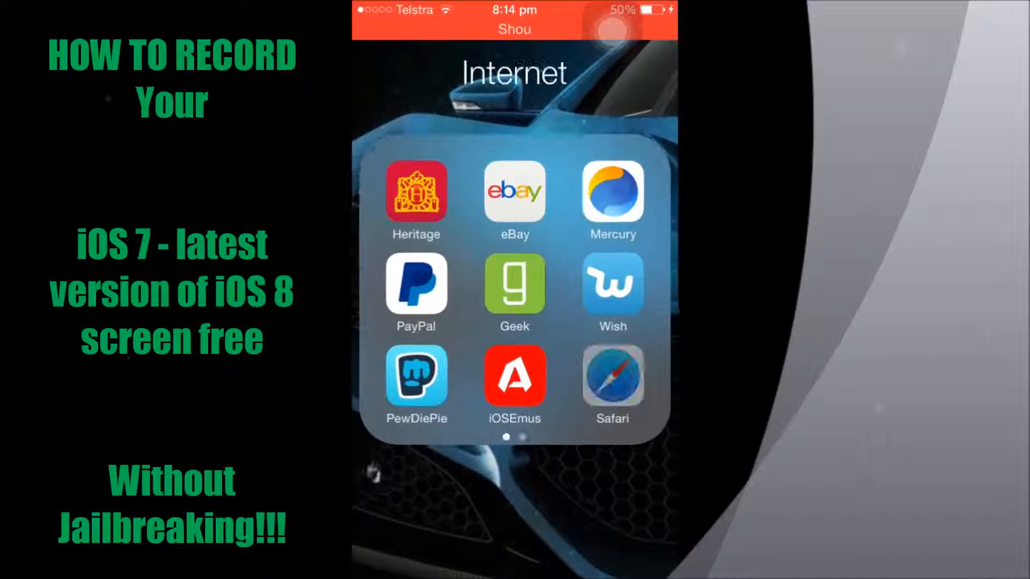
# Step: Browse to iosemusapp.com in Safari and start the iOSEmus install with Install Now
pyautogui.click(513, 380)
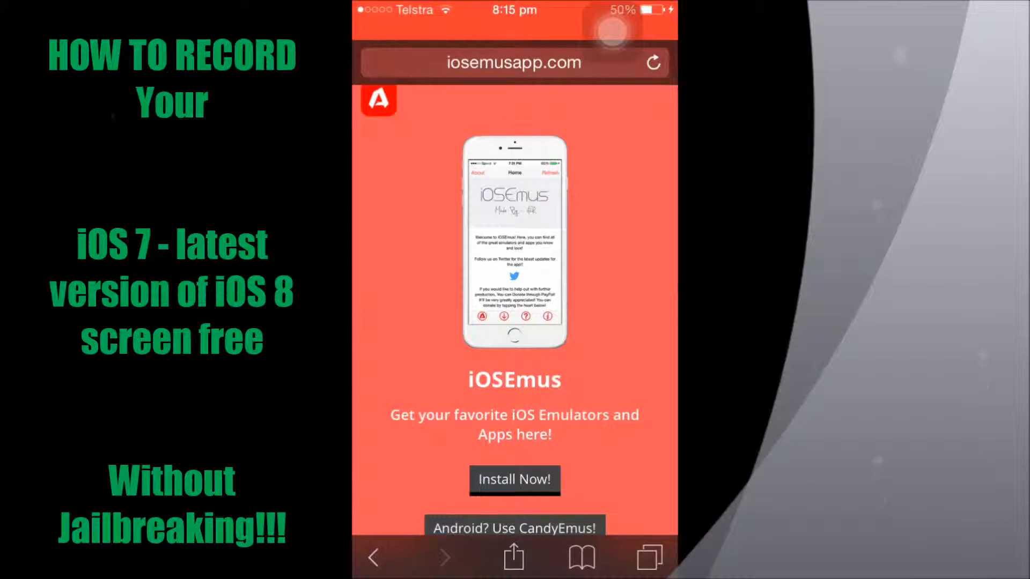
pyautogui.scroll(-3)
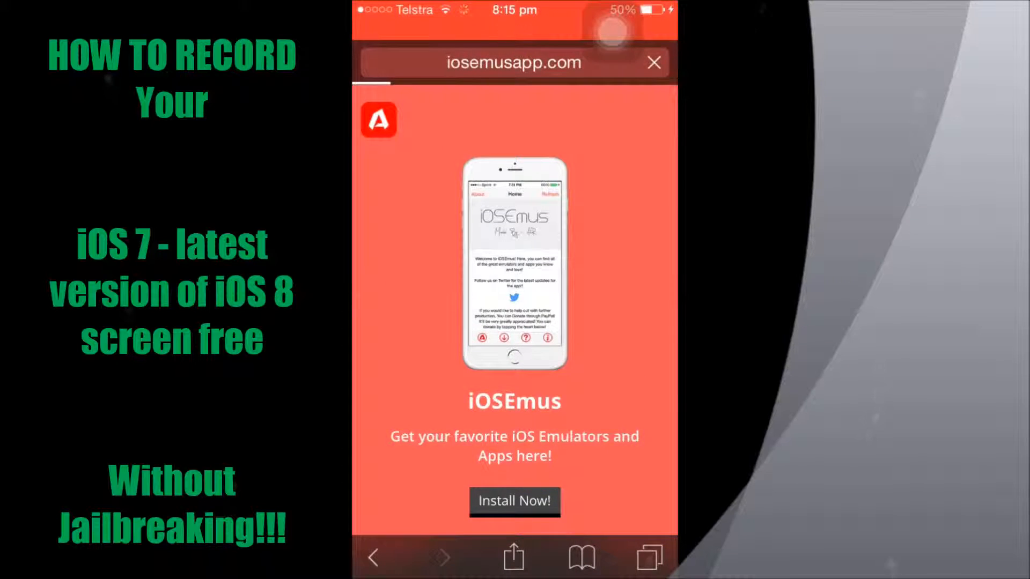
pyautogui.scroll(-3)
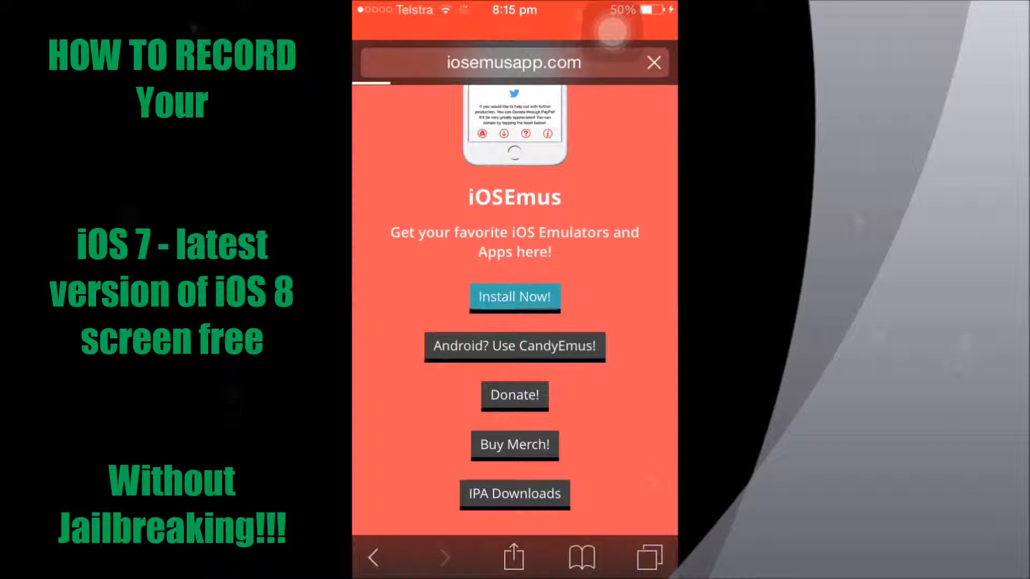
pyautogui.click(513, 297)
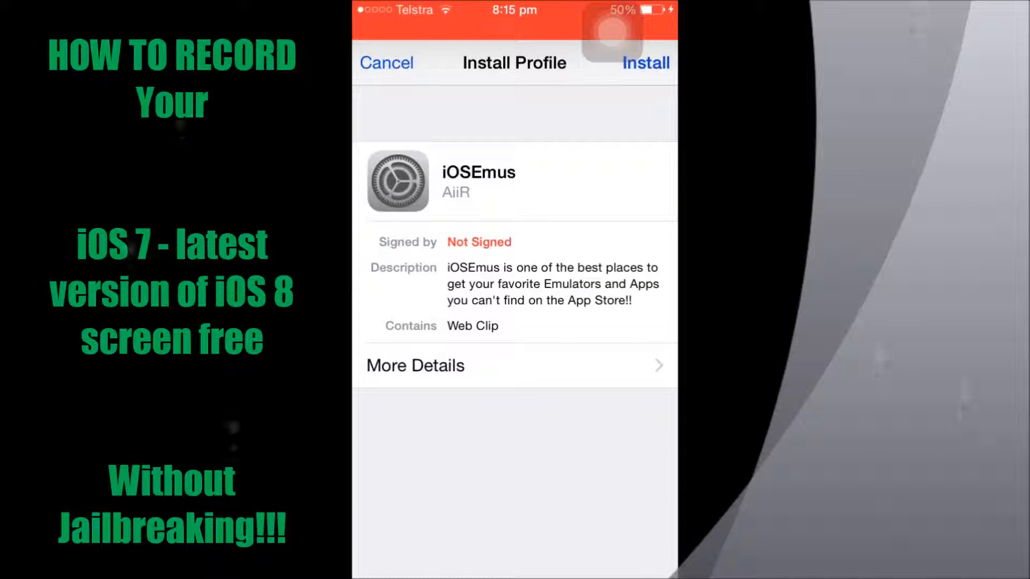
# Step: Install the iOSEmus profile, confirming past the unsigned-profile warning, and finish with Done
pyautogui.click(645, 64)
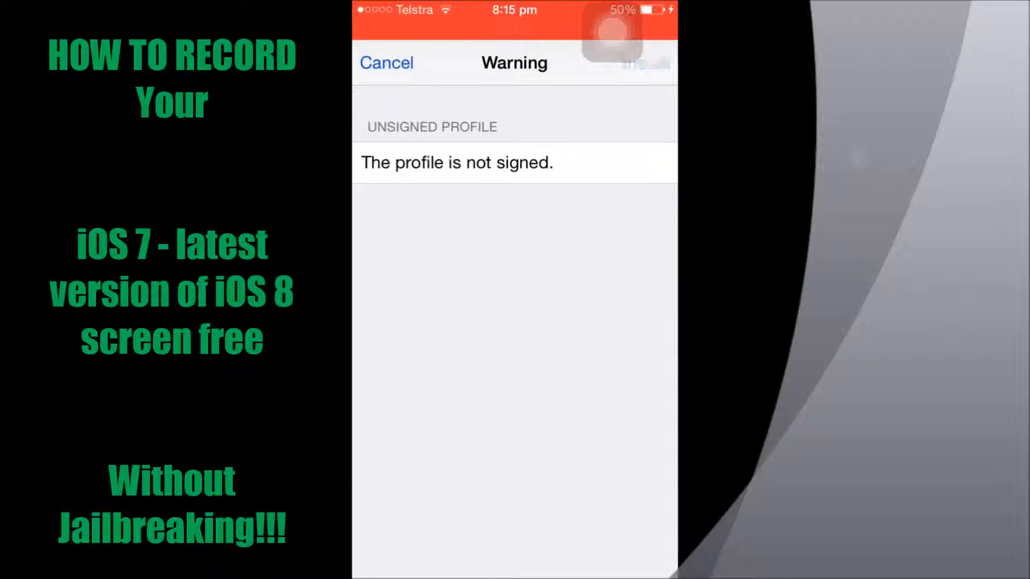
pyautogui.click(645, 63)
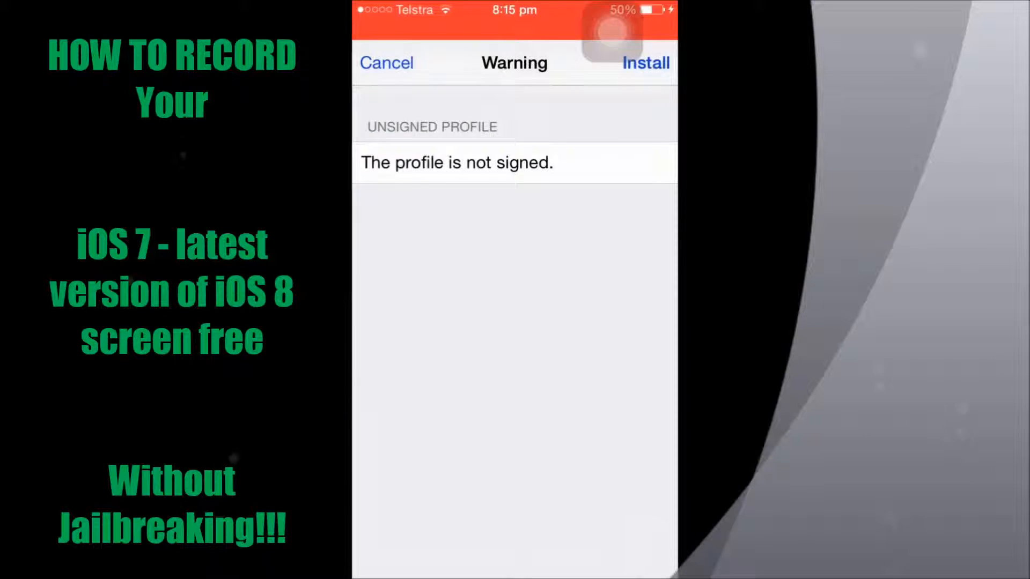
pyautogui.click(646, 63)
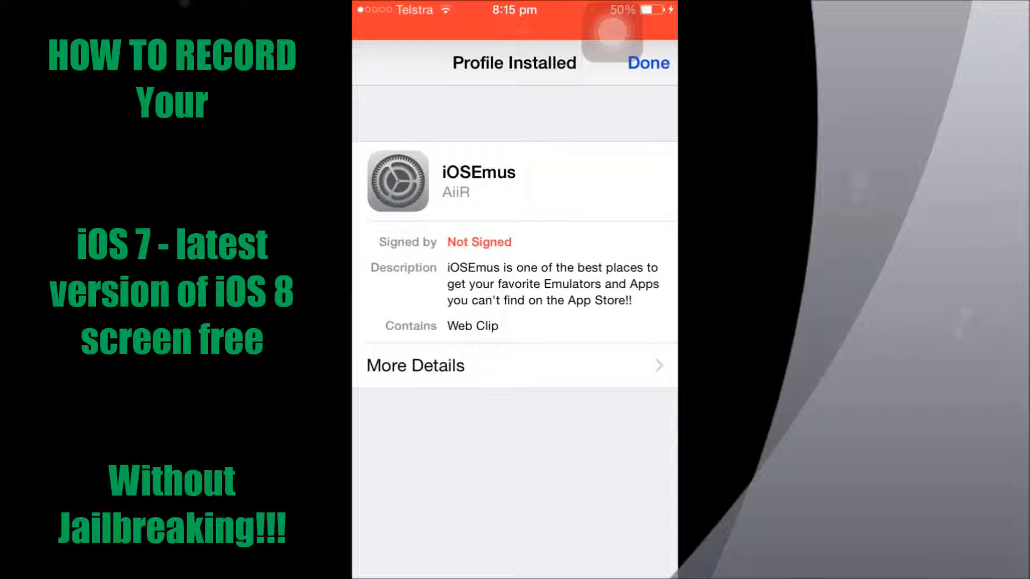
pyautogui.click(646, 63)
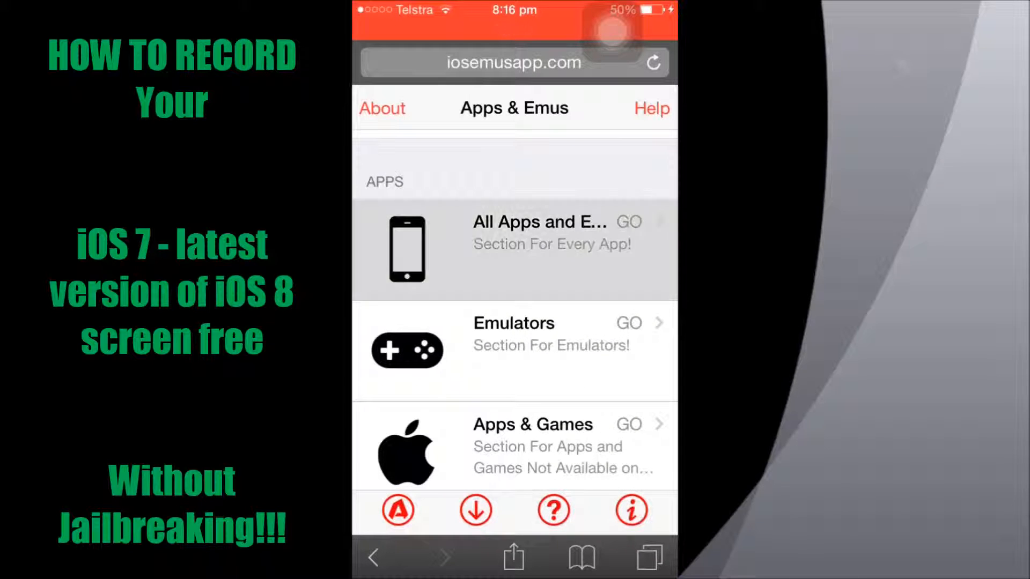
# Step: Find Shou in the Apps & Emus list and confirm its installation
pyautogui.scroll(-3)
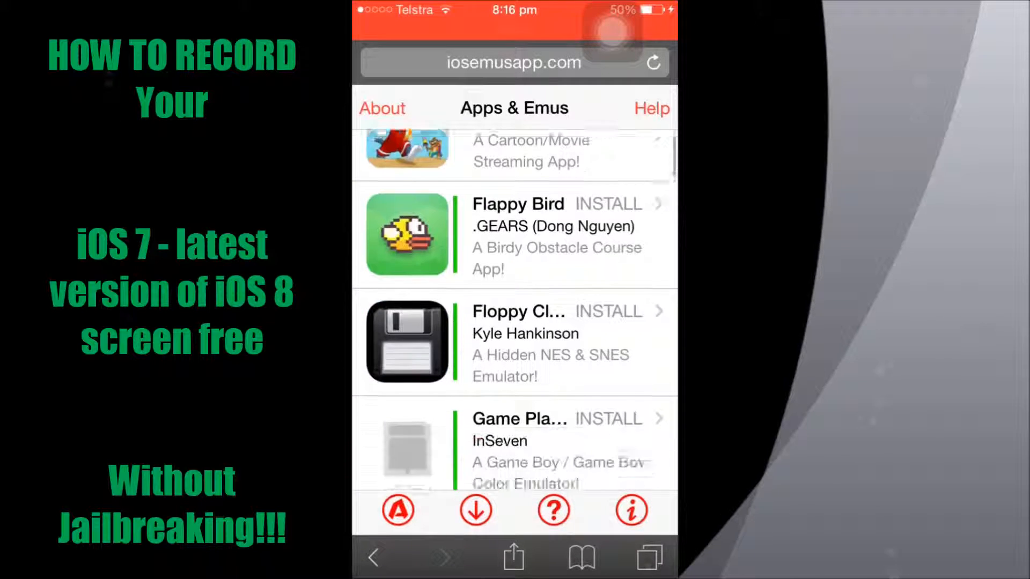
pyautogui.scroll(-3)
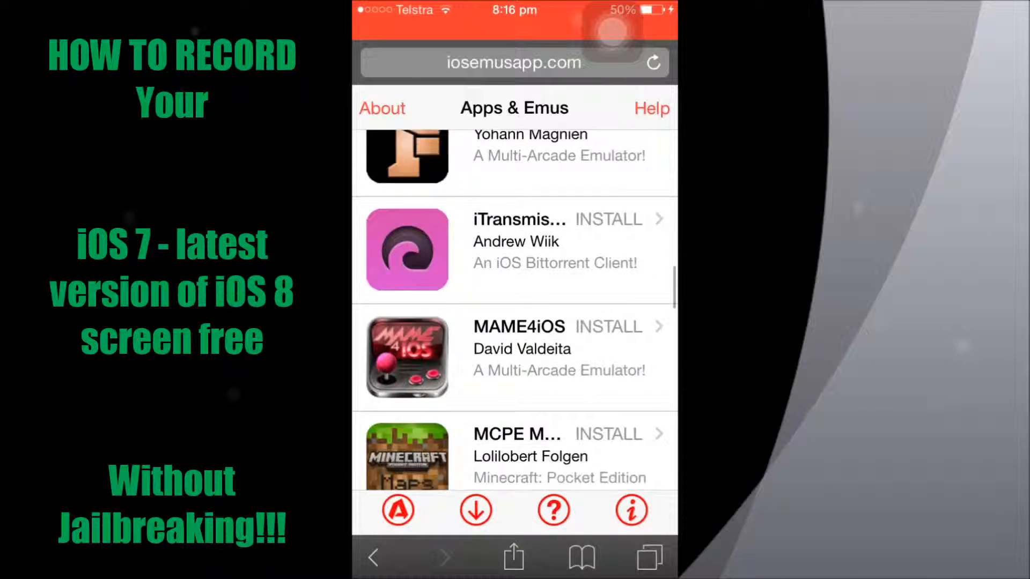
pyautogui.scroll(-3)
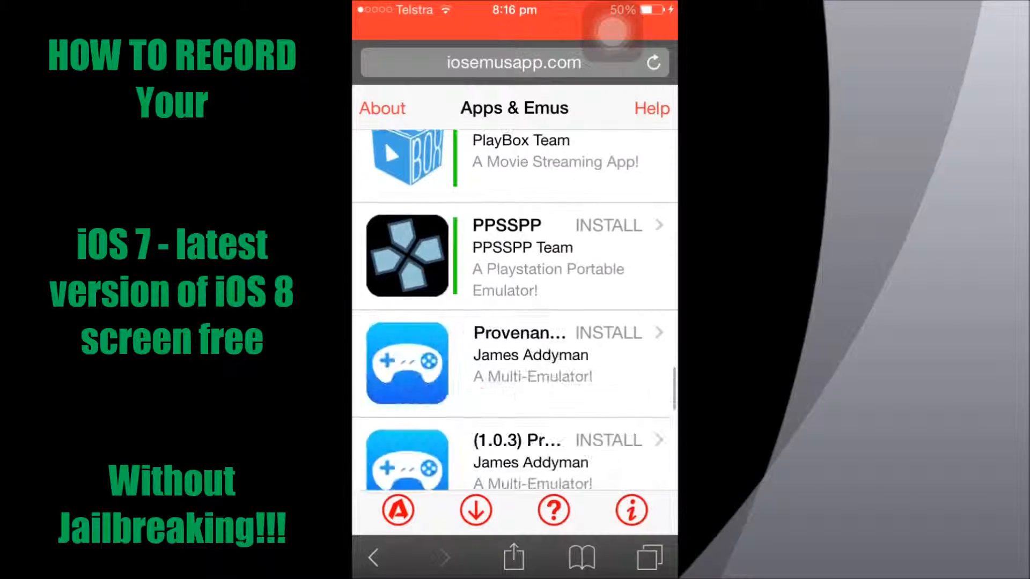
pyautogui.scroll(-3)
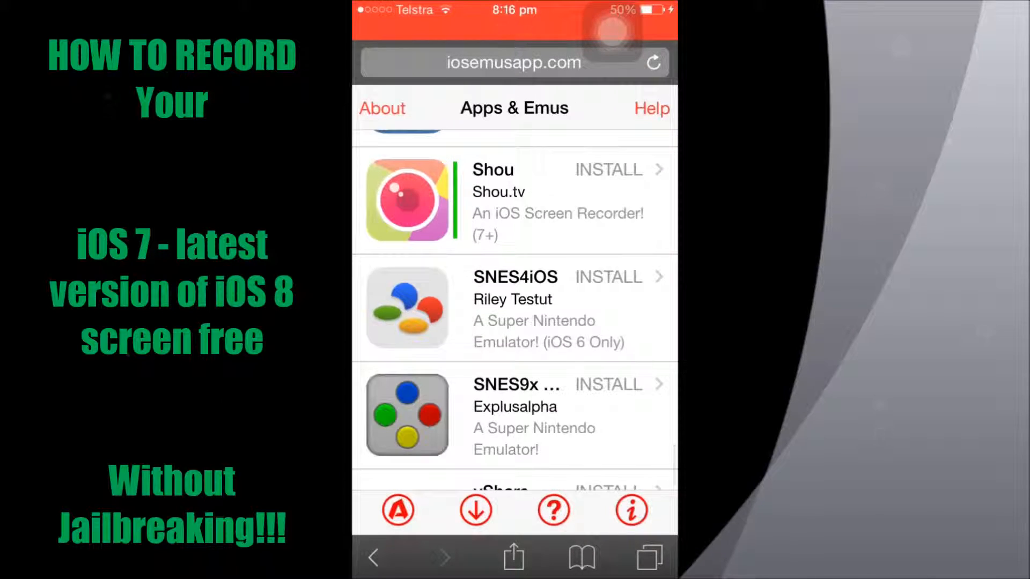
pyautogui.scroll(-3)
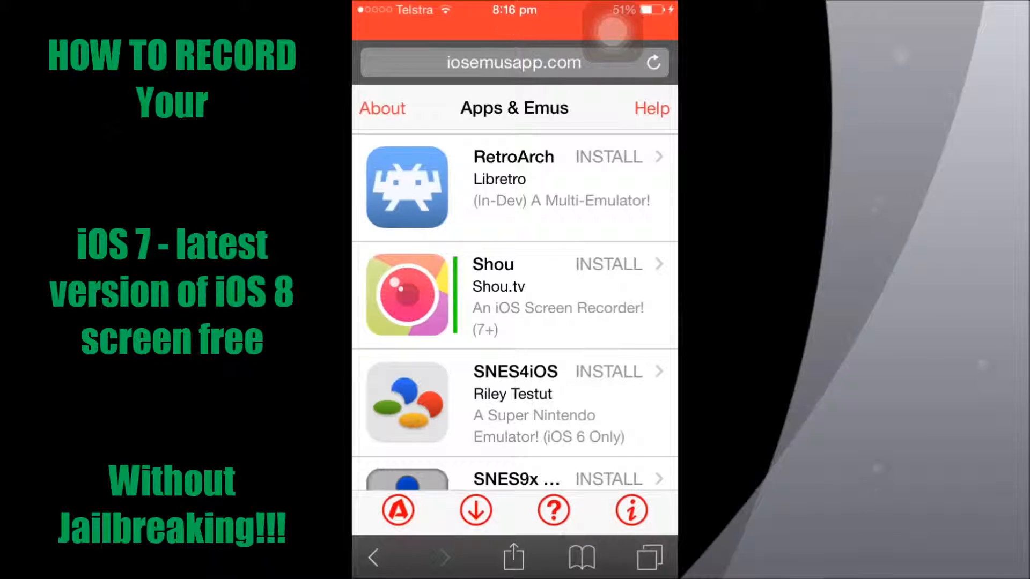
pyautogui.click(607, 264)
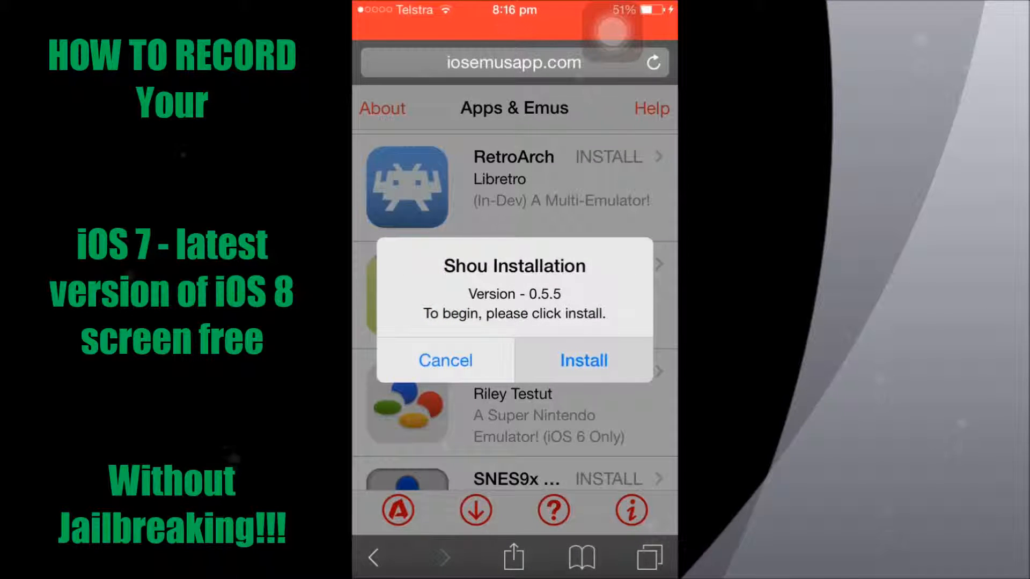
pyautogui.click(582, 360)
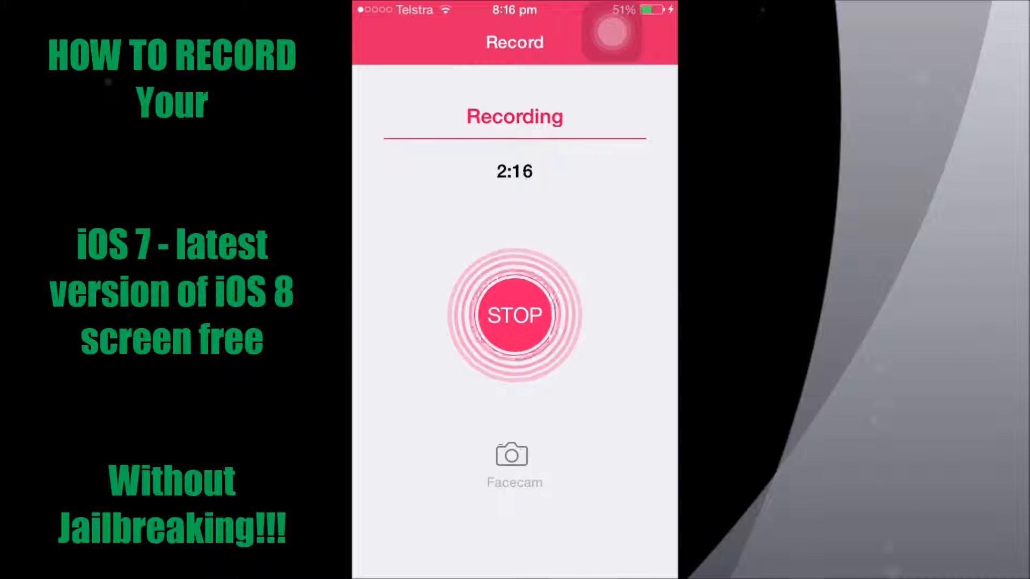
# Step: View Shou's Recording screen with its elapsed timer and STOP button
pyautogui.click(514, 314)
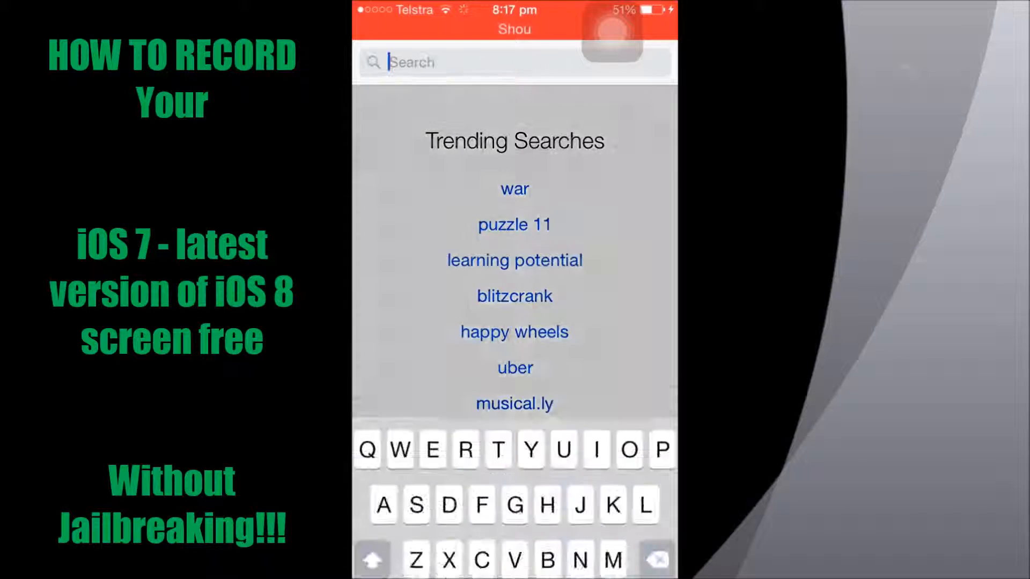
# Step: Search the App Store for 'shou' and select the installed Shou.TV game streaming result
pyautogui.write('shou')
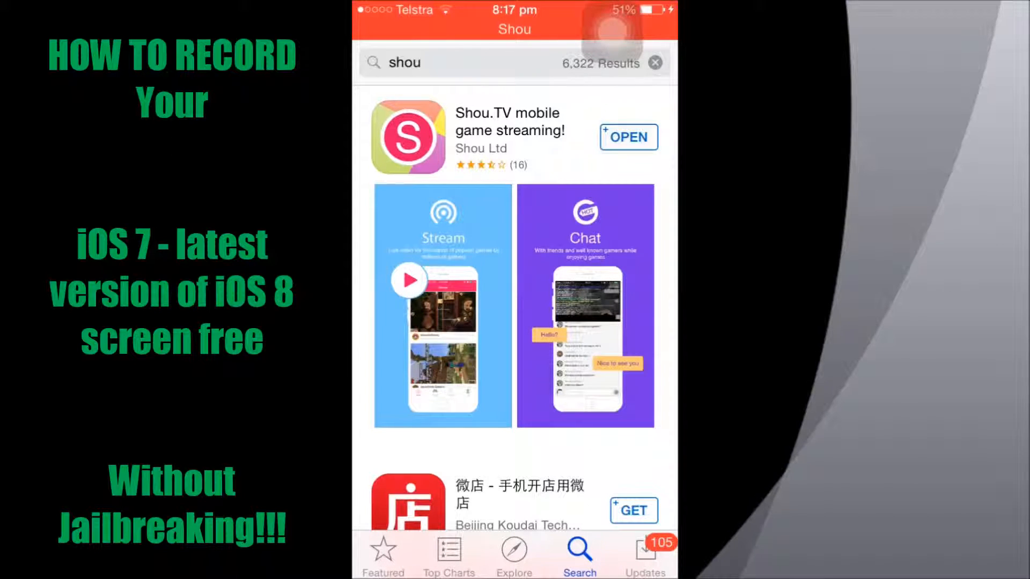
pyautogui.click(627, 136)
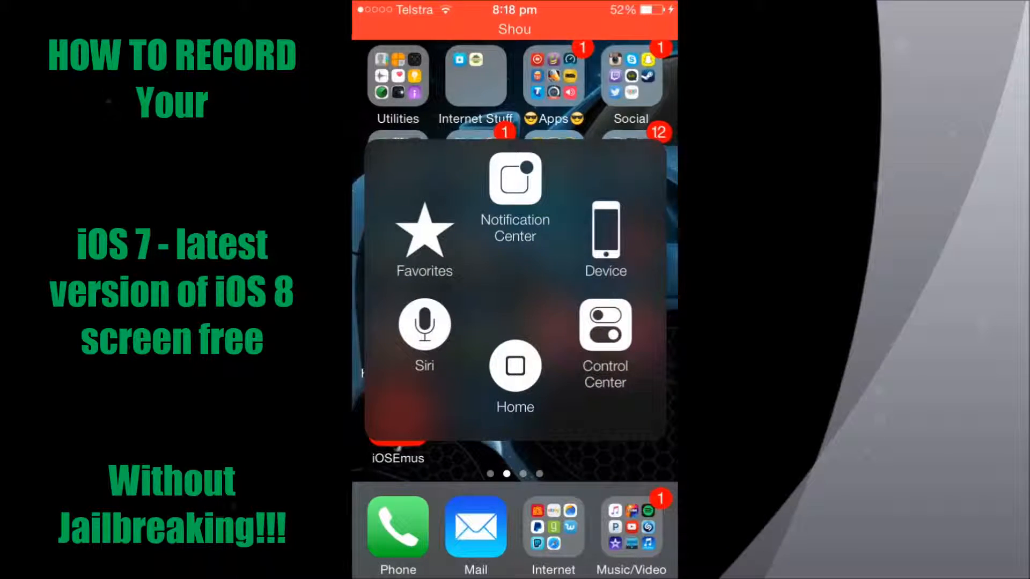
# Step: Return to the home screen via AssistiveTouch's Home button to reach Settings > General
pyautogui.click(515, 370)
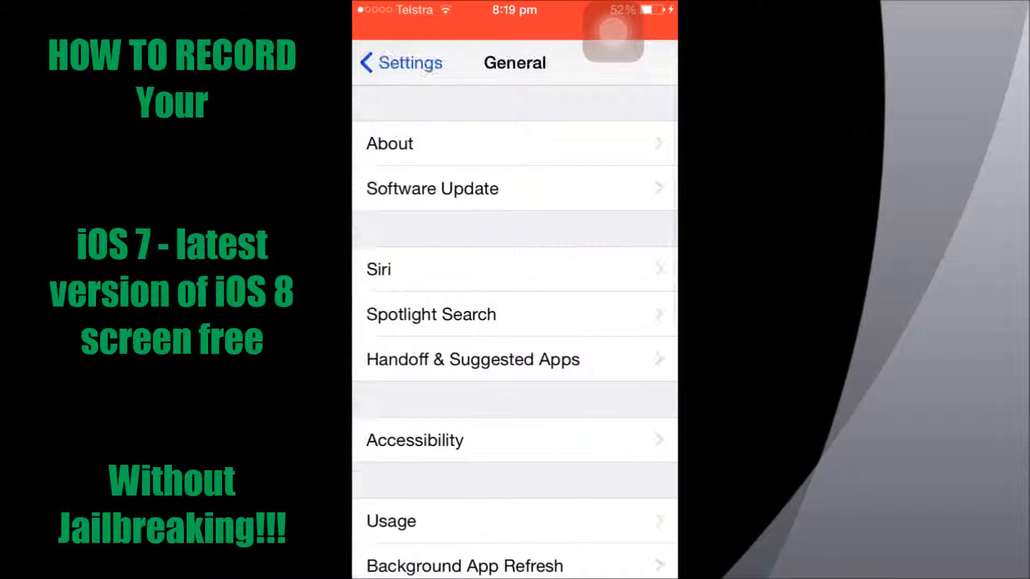
# Step: Go into Accessibility and reach the AssistiveTouch settings showing it switched on
pyautogui.click(415, 440)
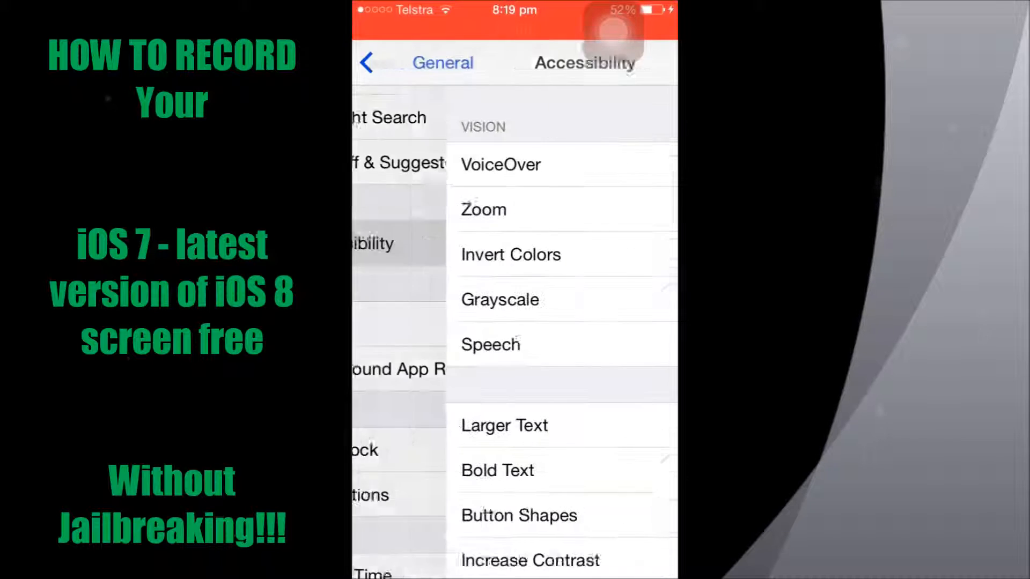
pyautogui.scroll(-3)
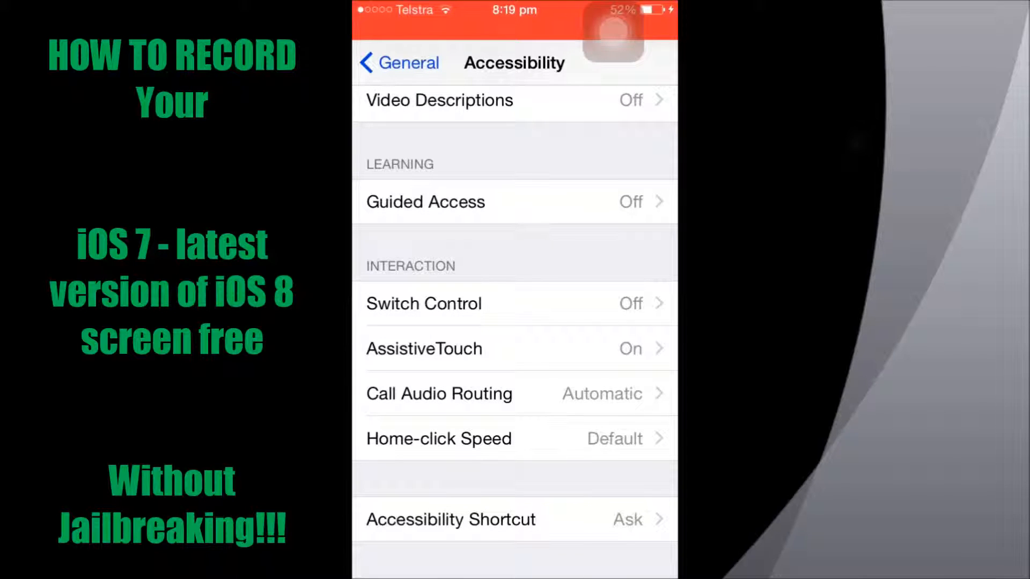
pyautogui.click(424, 348)
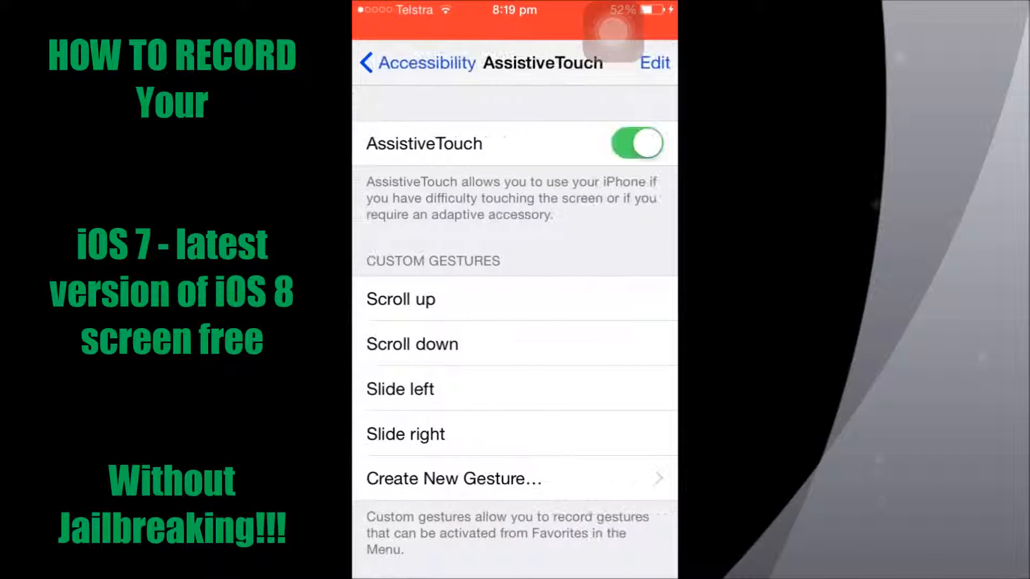